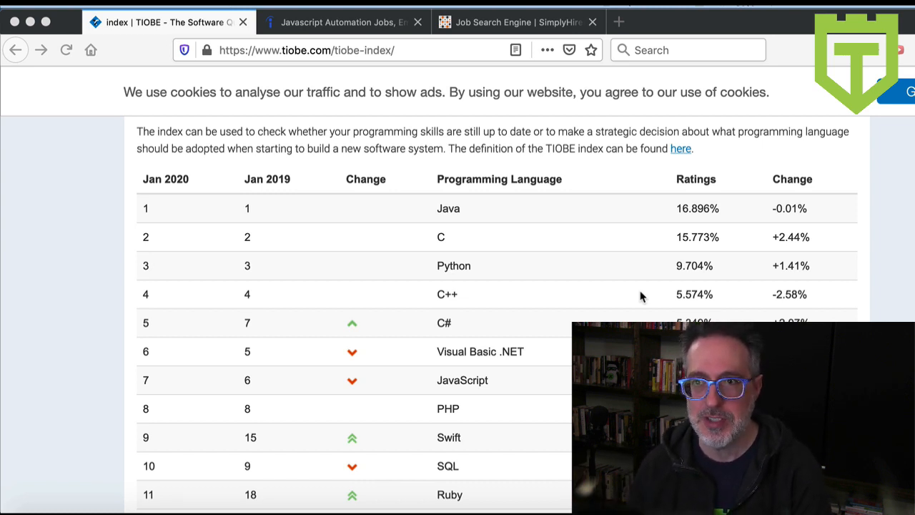
Switch from the TIOBE Index page to the Indeed tab showing JavaScript automation results for Knoxville, TN.
scroll(up, 3)
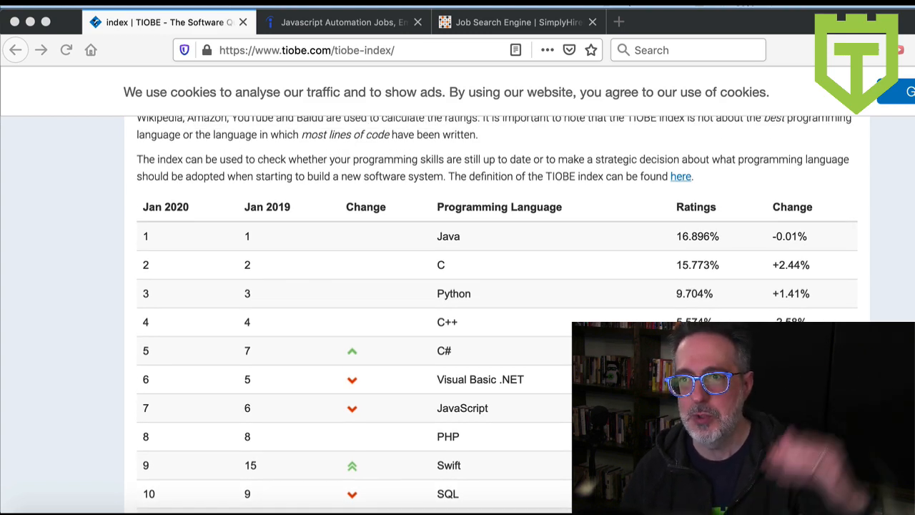
scroll(down, 3)
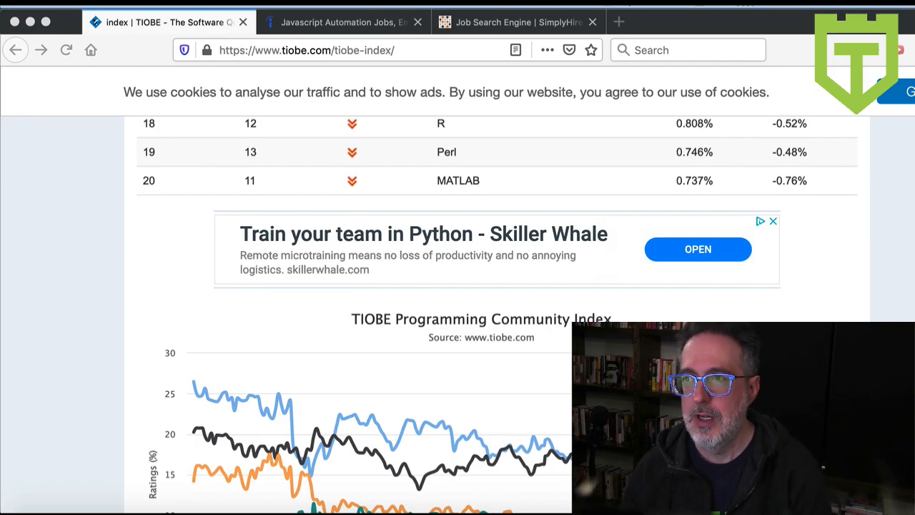
scroll(down, 3)
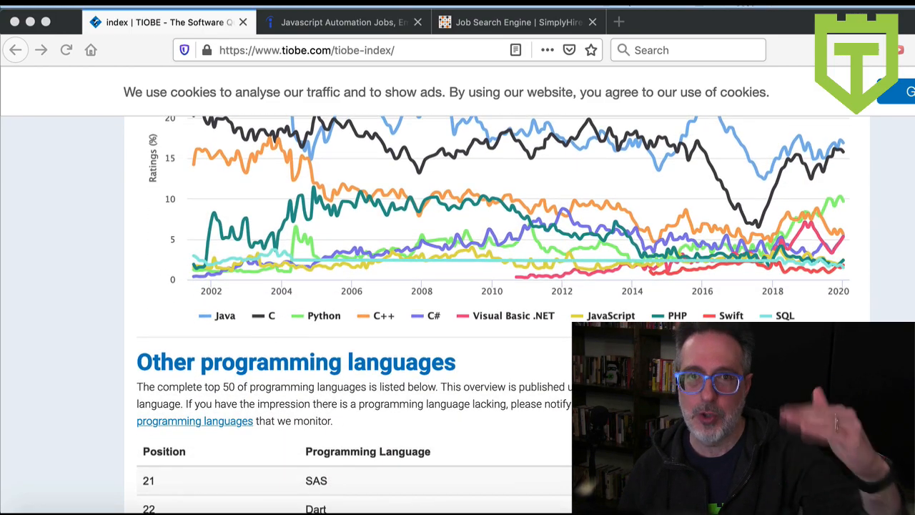
scroll(up, 3)
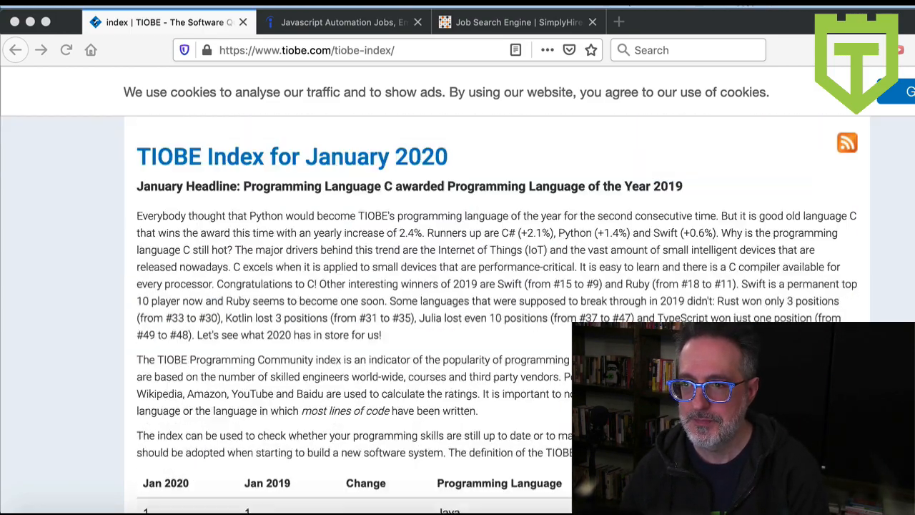
scroll(down, 3)
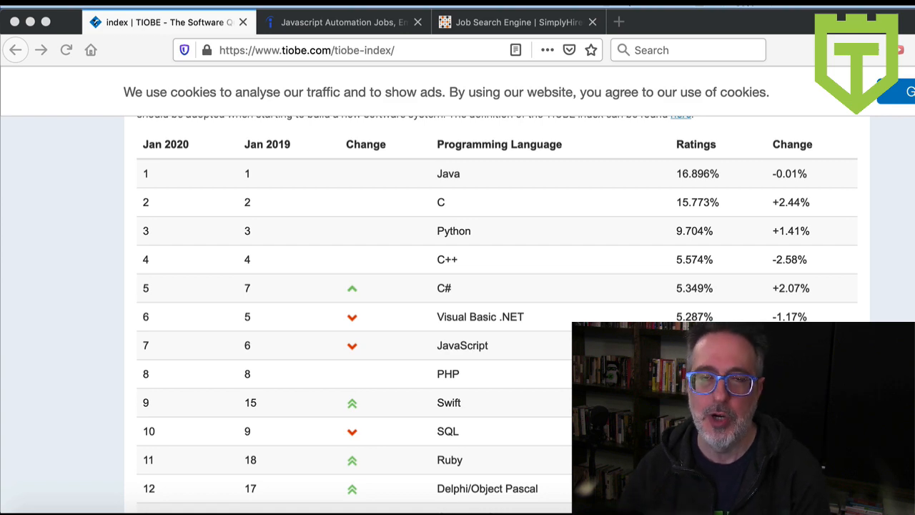
click(343, 22)
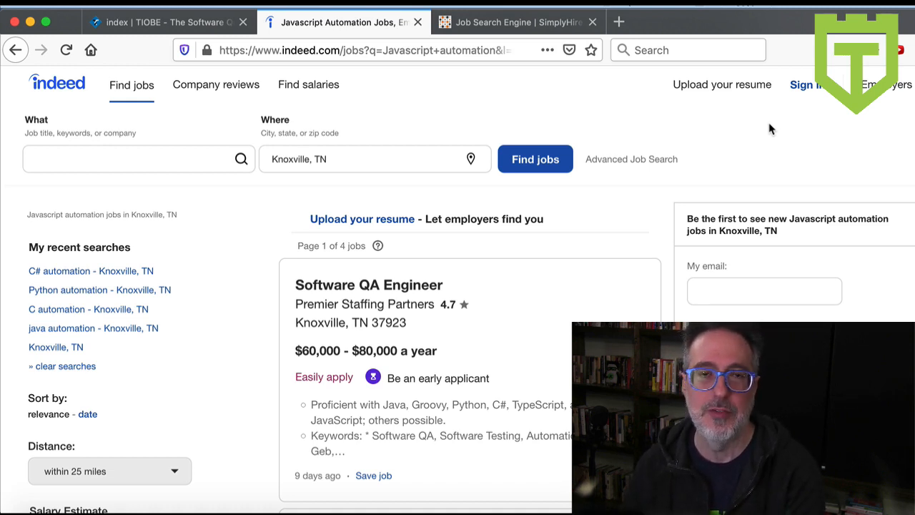
Search Indeed for 'Java automation' in Knoxville, TN, returning 19 jobs.
click(138, 159)
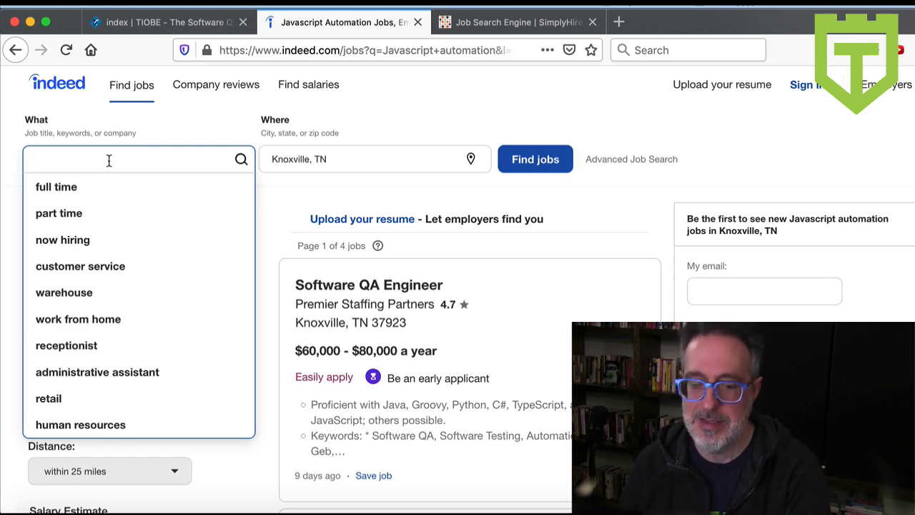
text(Java)
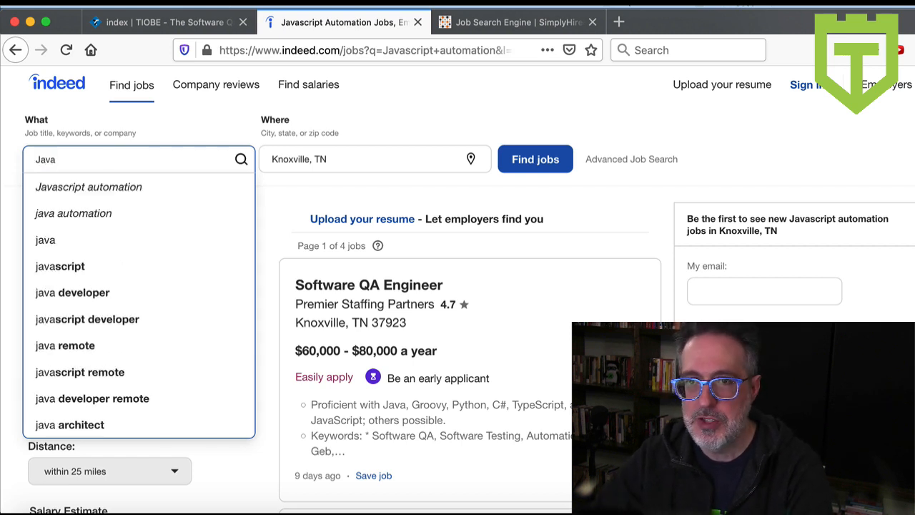
text(autom)
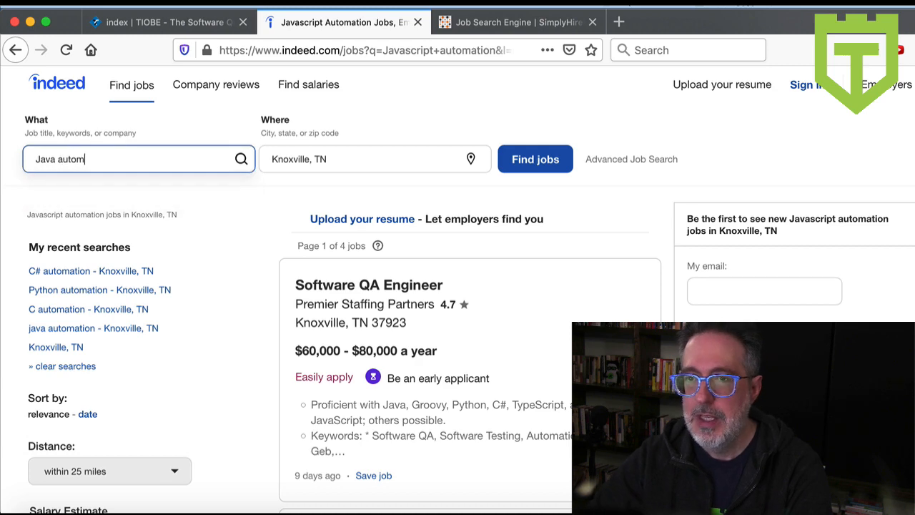
click(535, 159)
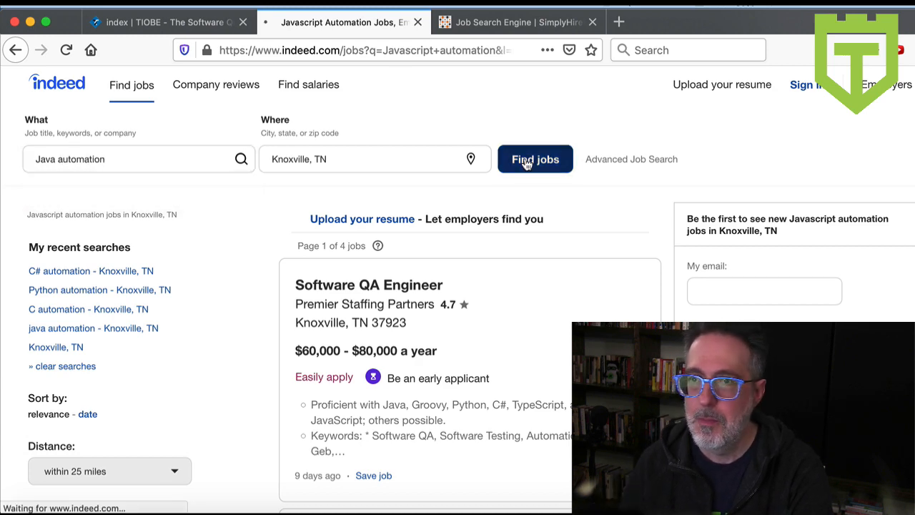
click(534, 159)
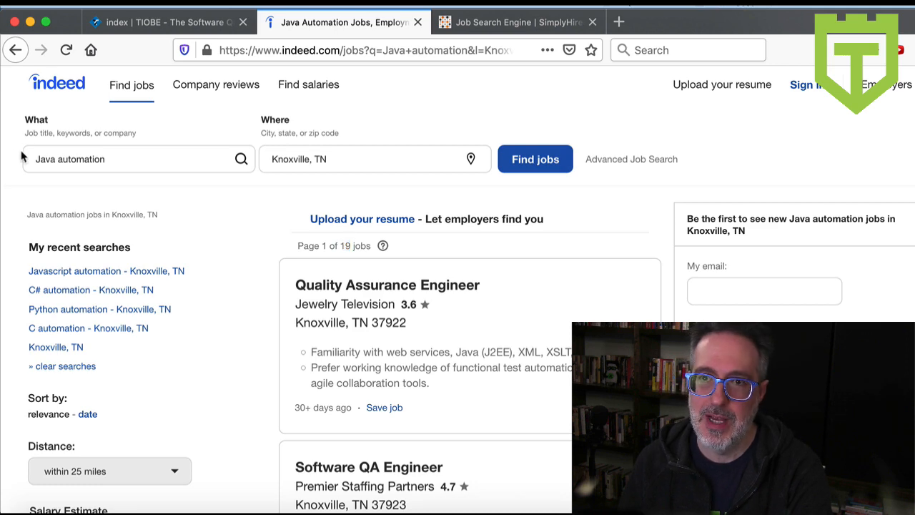
Replace Java with C and run the C automation search (3 jobs), then edit keywords for C# and Python.
double_click(44, 159)
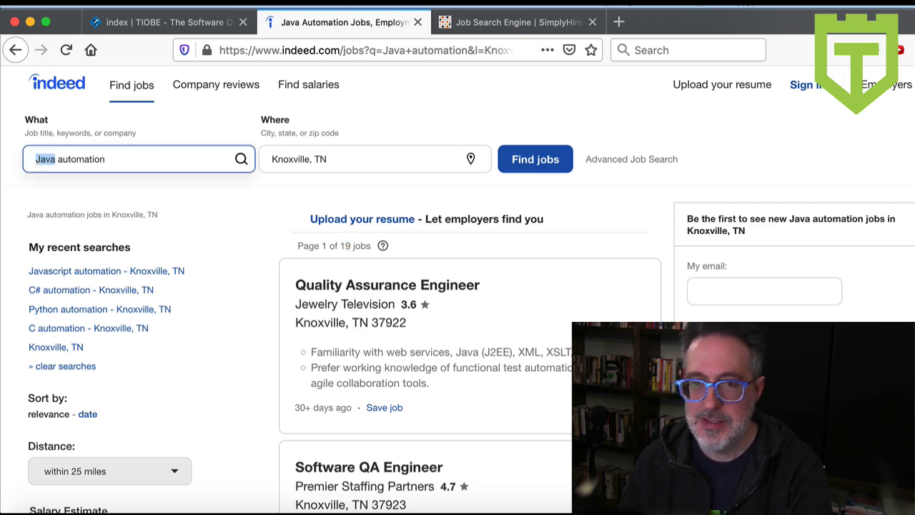
click(535, 159)
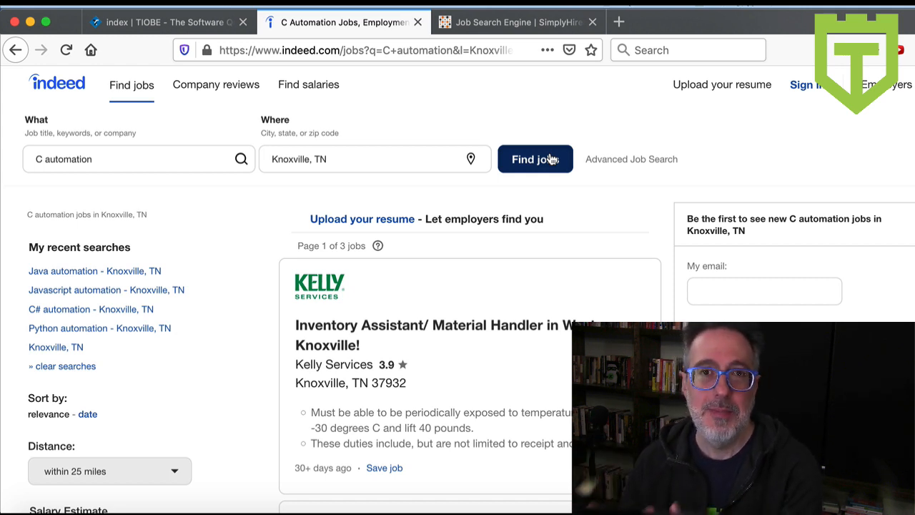
mouse_move(78, 143)
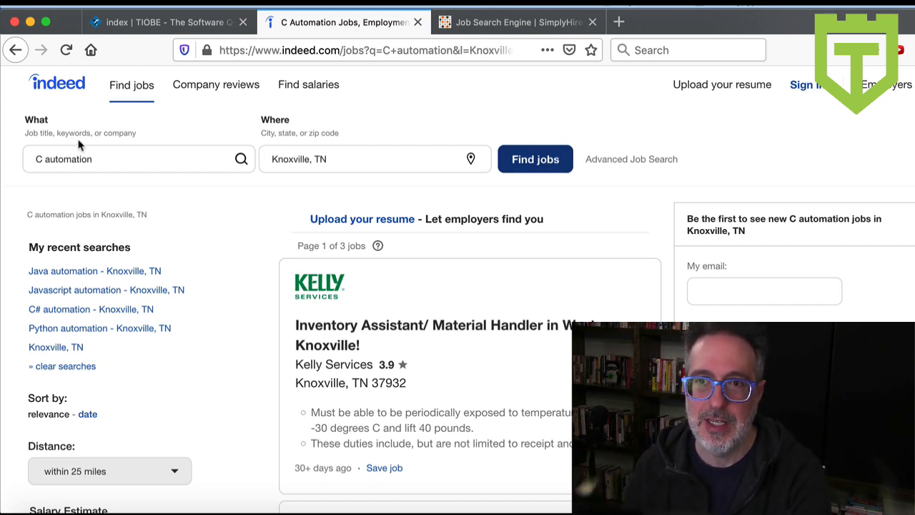
click(129, 159)
text(Python)
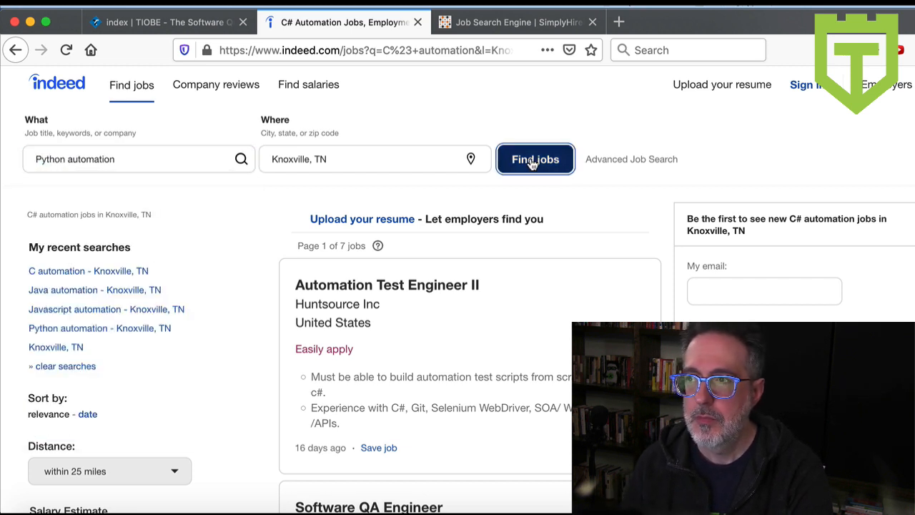
Run the Python (23 jobs) and JavaScript (4 jobs) automation searches, then return to the TIOBE rankings tab.
click(535, 159)
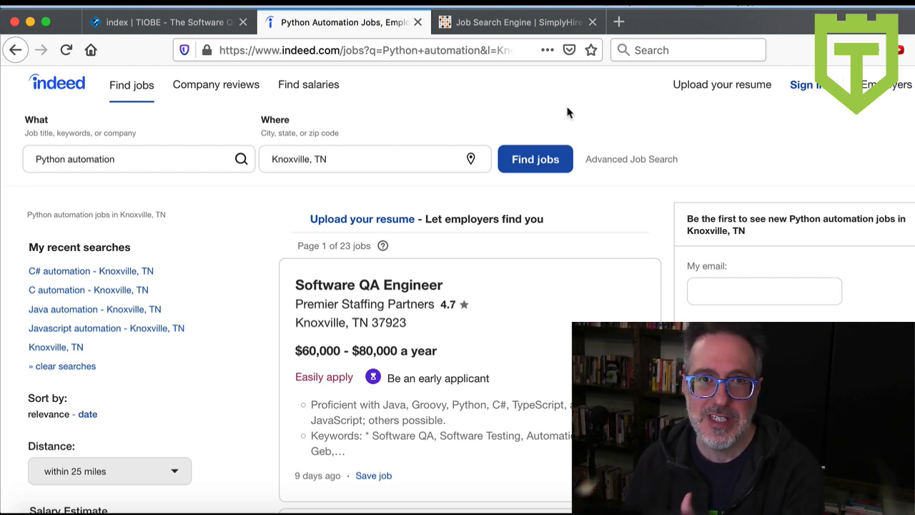
double_click(50, 159)
text(Javascrip)
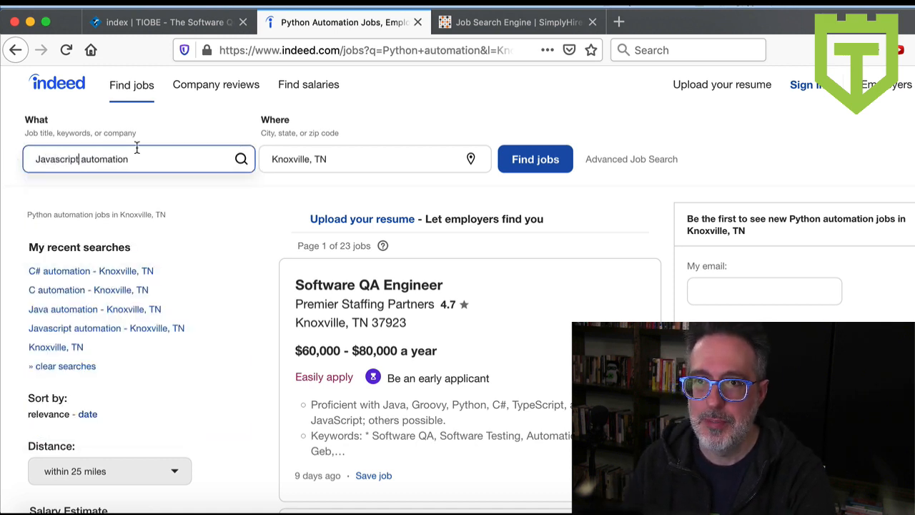
click(535, 159)
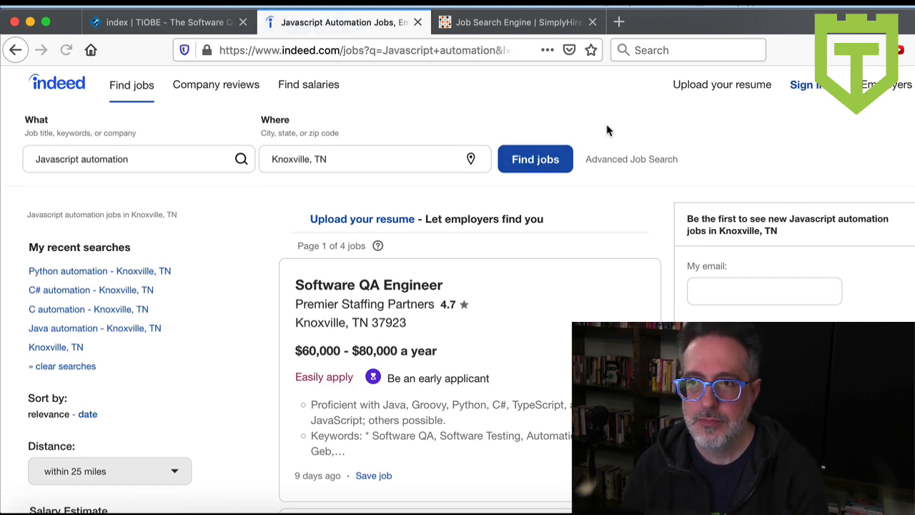
mouse_move(337, 243)
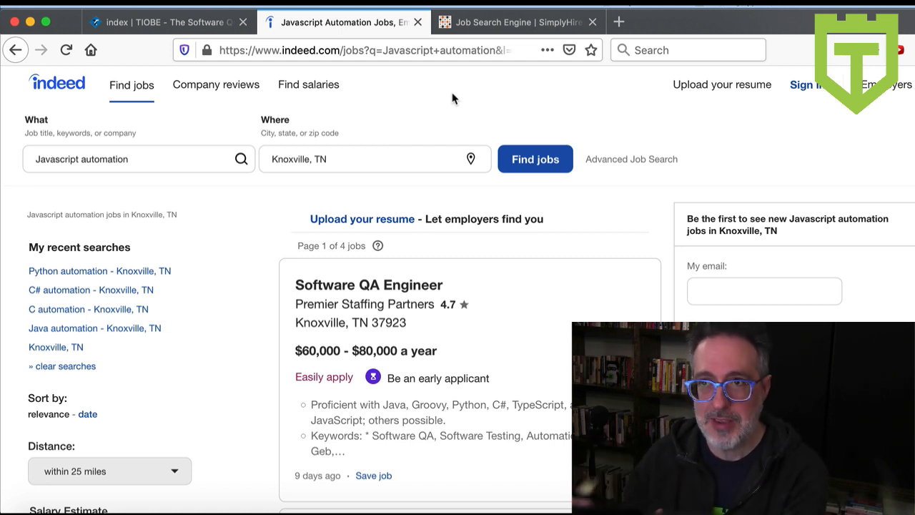
click(165, 22)
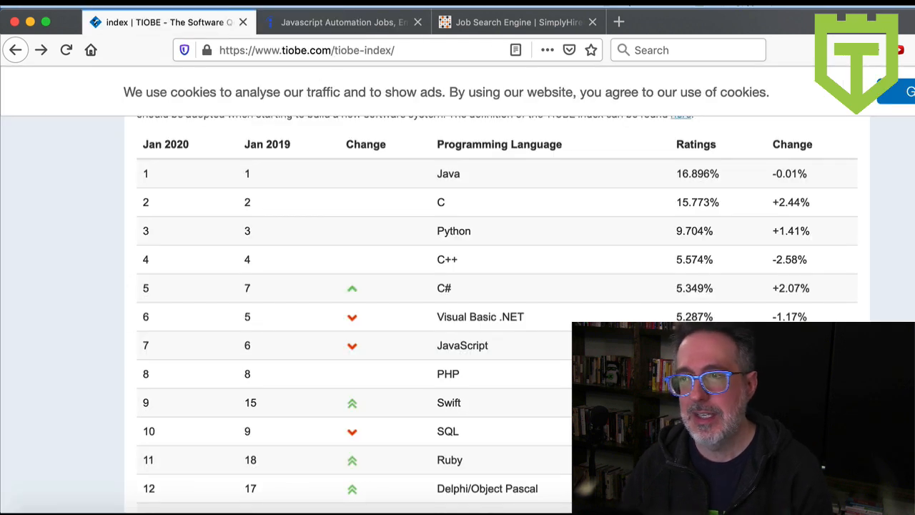